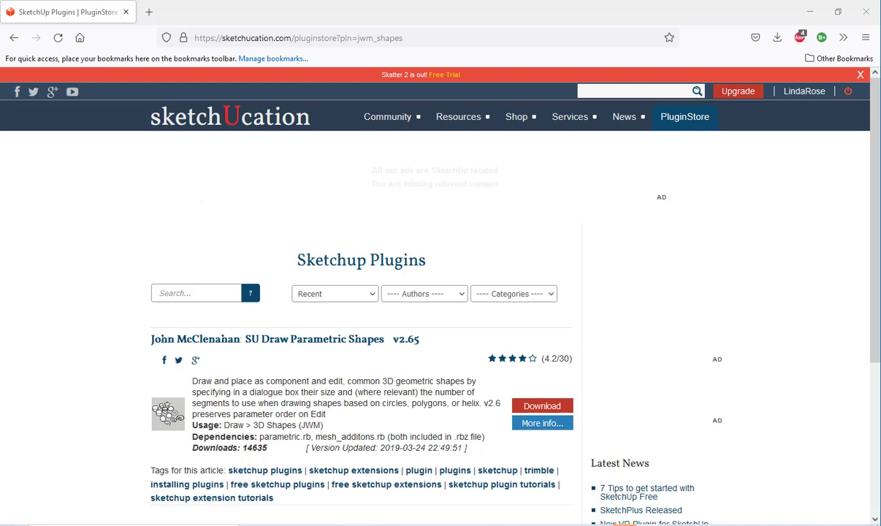
mouse_move(652, 277)
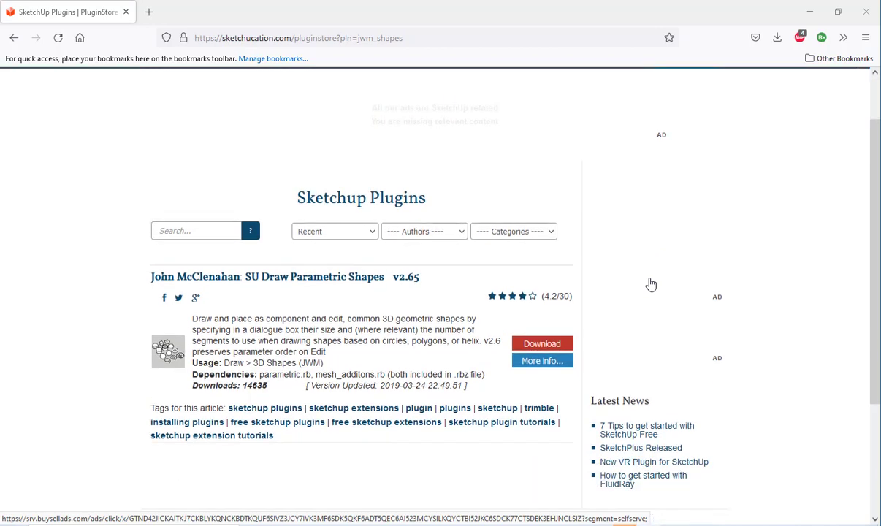
Open the SU Draw Parametric Shapes detail page and scroll down to its shape list.
scroll(down, 3)
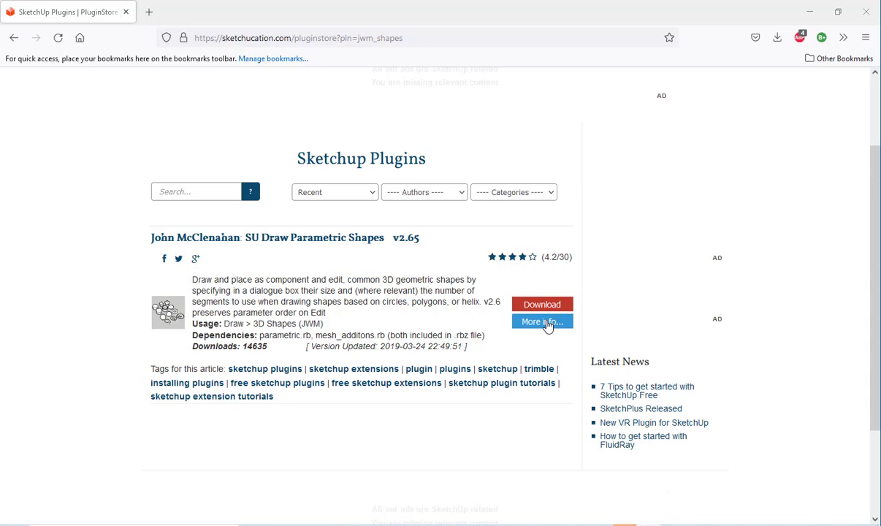
click(541, 321)
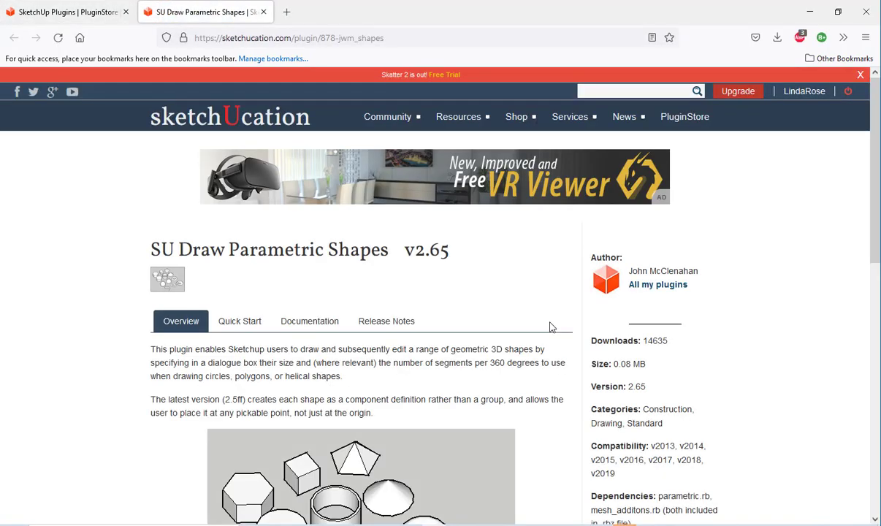
scroll(down, 3)
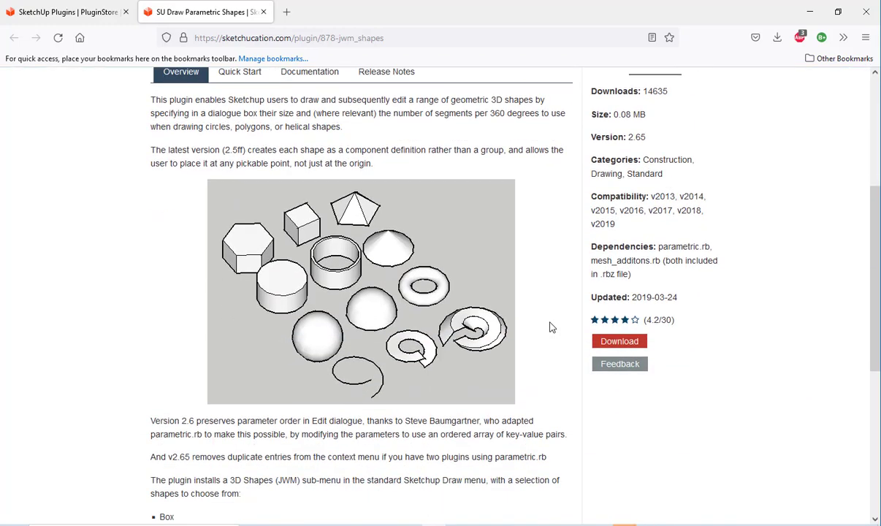
scroll(down, 3)
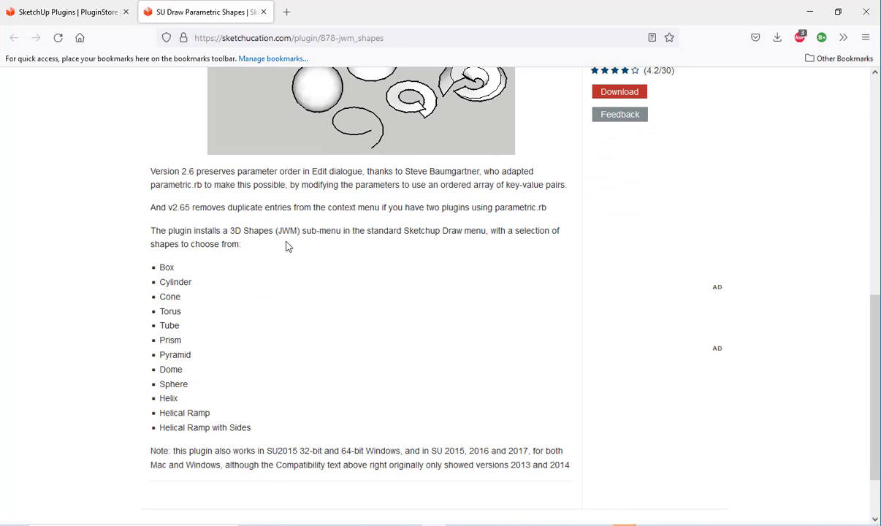
mouse_move(763, 46)
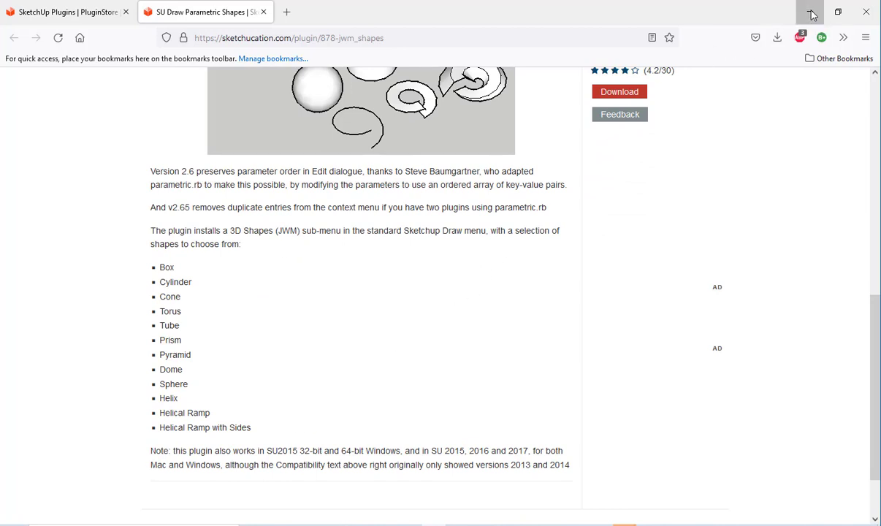
Back in SketchUp, add a plugin box with default 1' width, height and depth.
click(810, 11)
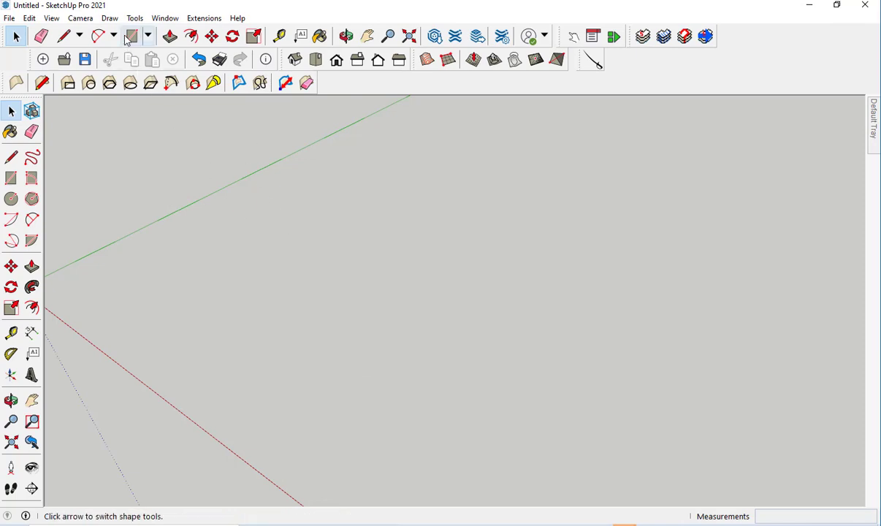
click(109, 18)
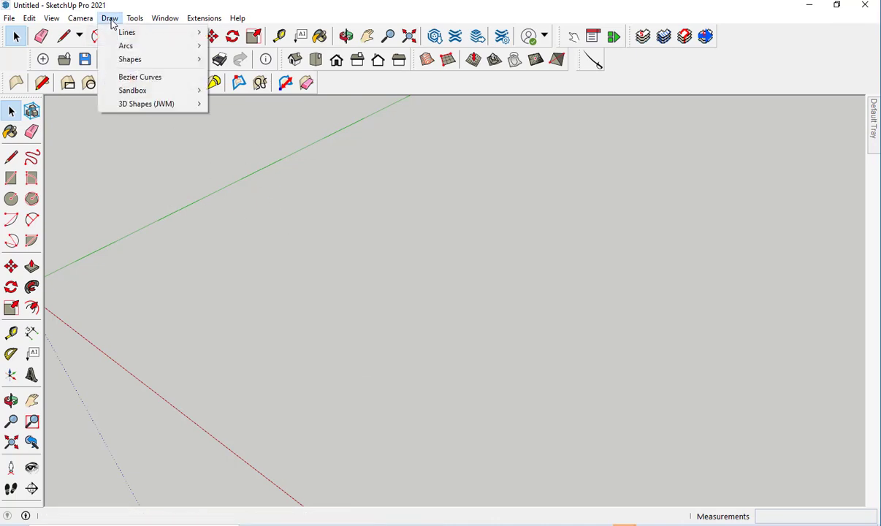
mouse_move(146, 104)
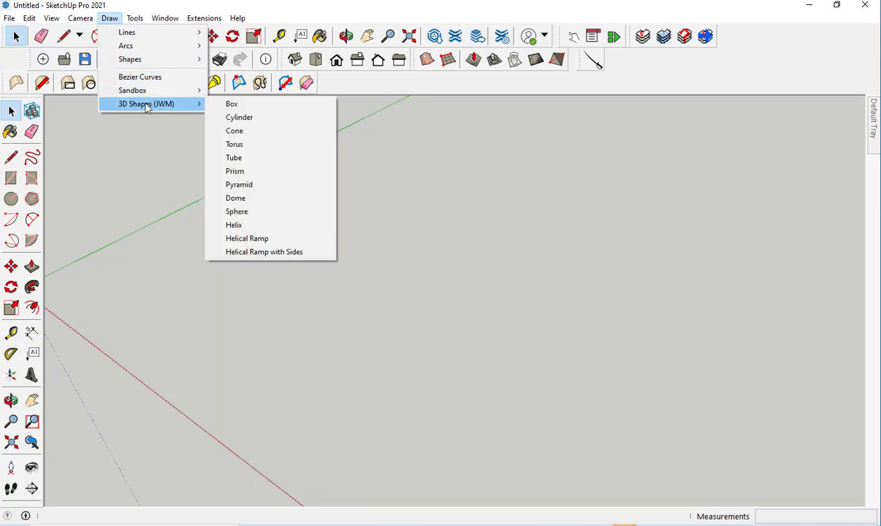
mouse_move(180, 112)
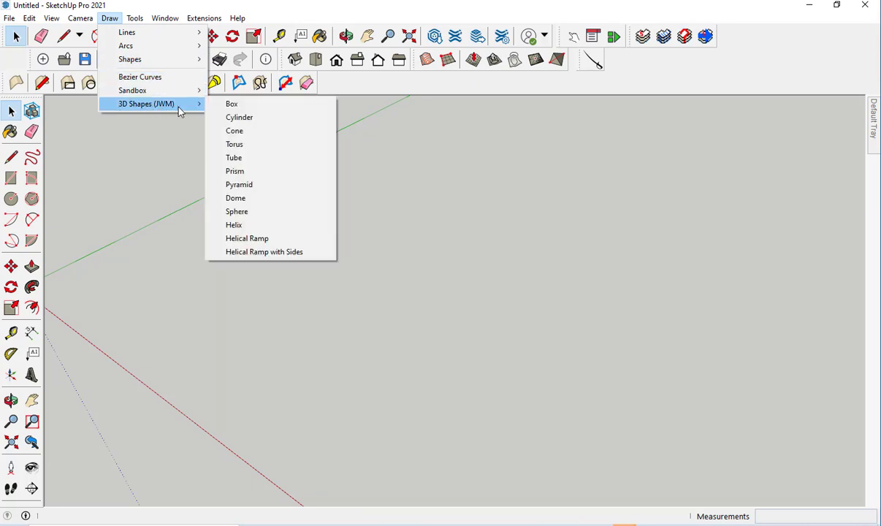
mouse_move(231, 104)
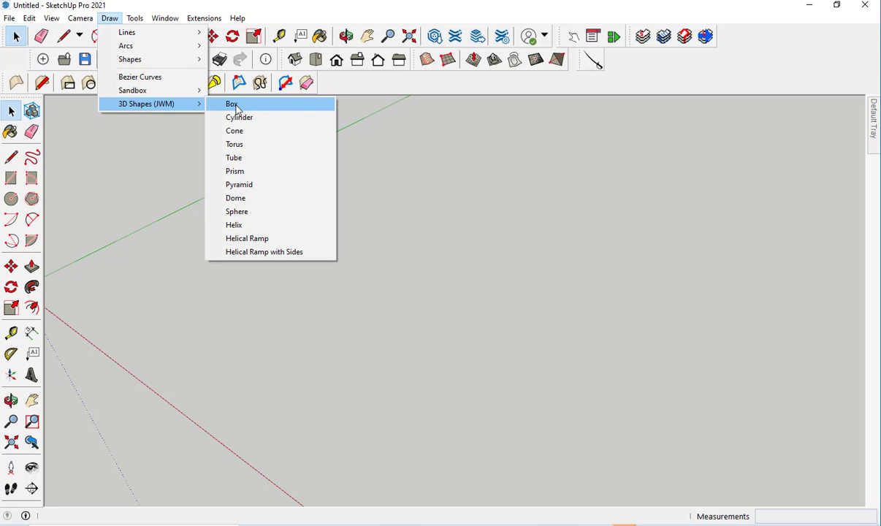
click(231, 104)
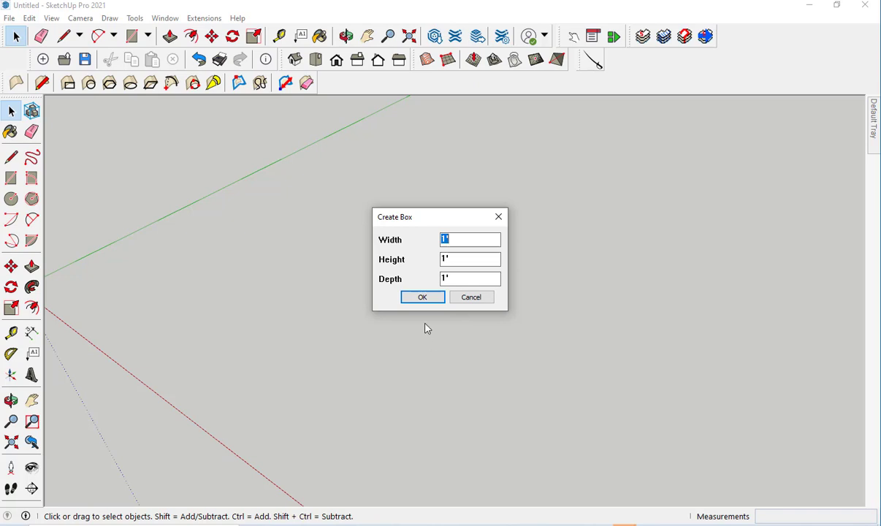
click(422, 296)
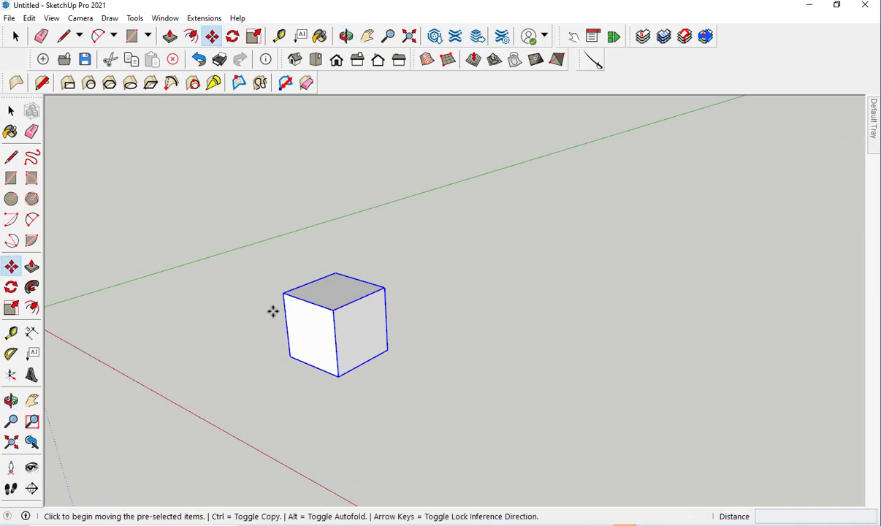
mouse_move(3, 150)
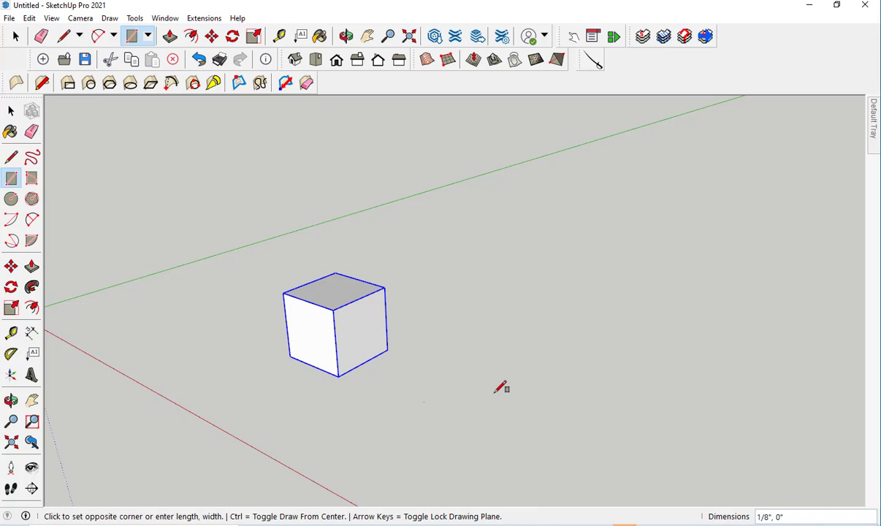
drag(424, 402, 579, 385)
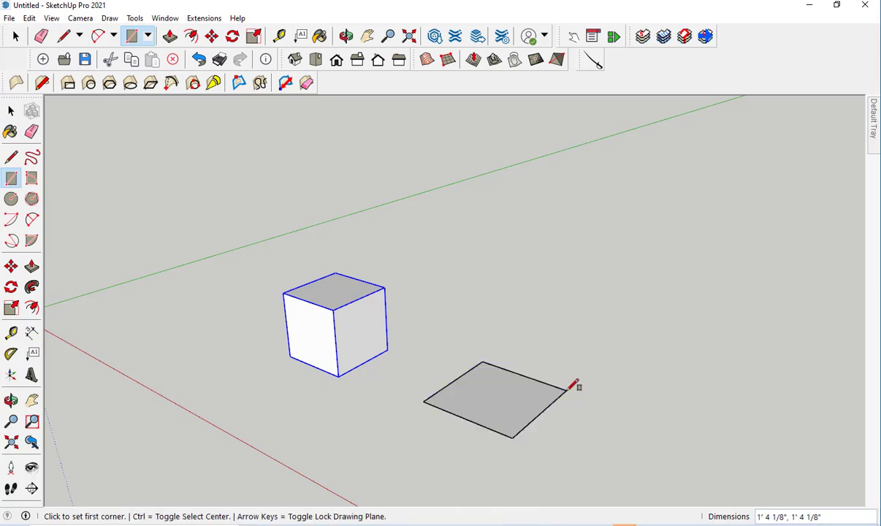
click(31, 266)
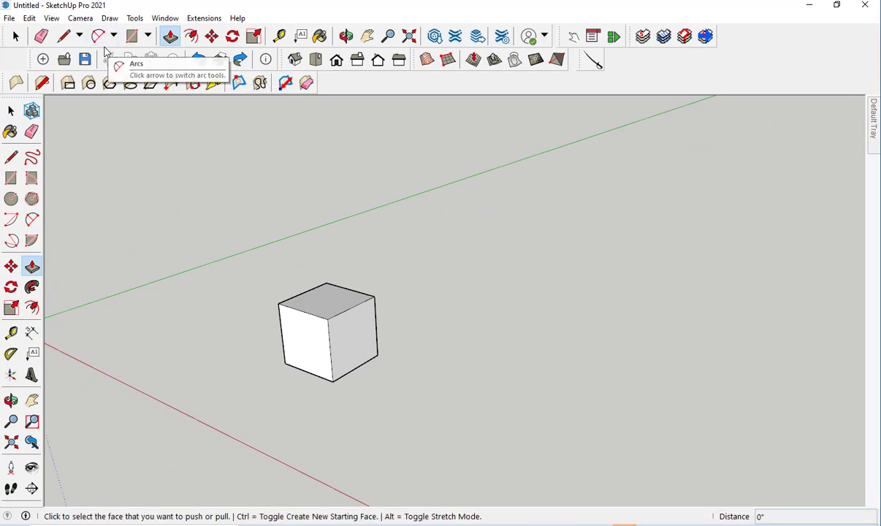
Add a parametric cylinder with default radius, height and 16 segments.
click(109, 18)
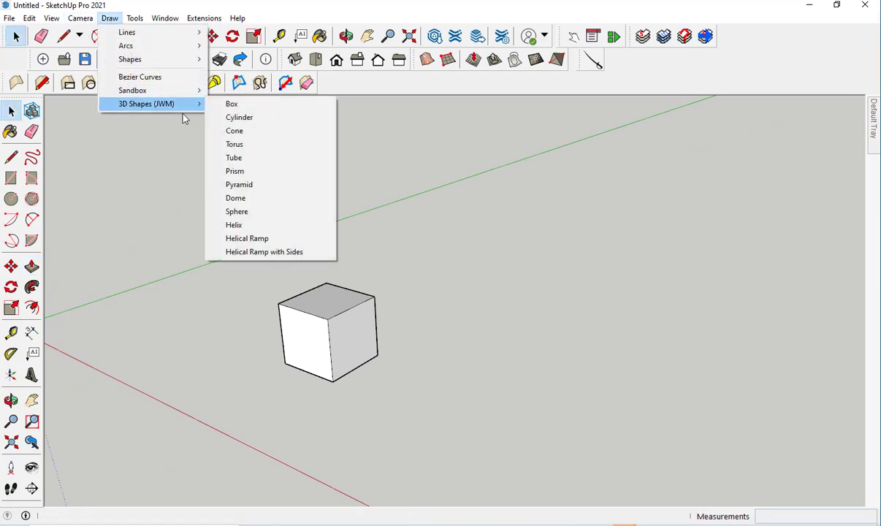
click(239, 116)
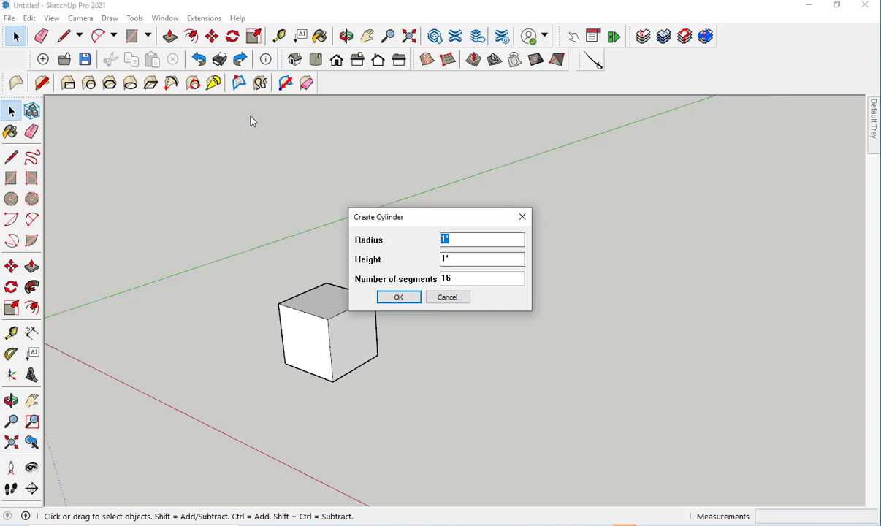
click(398, 297)
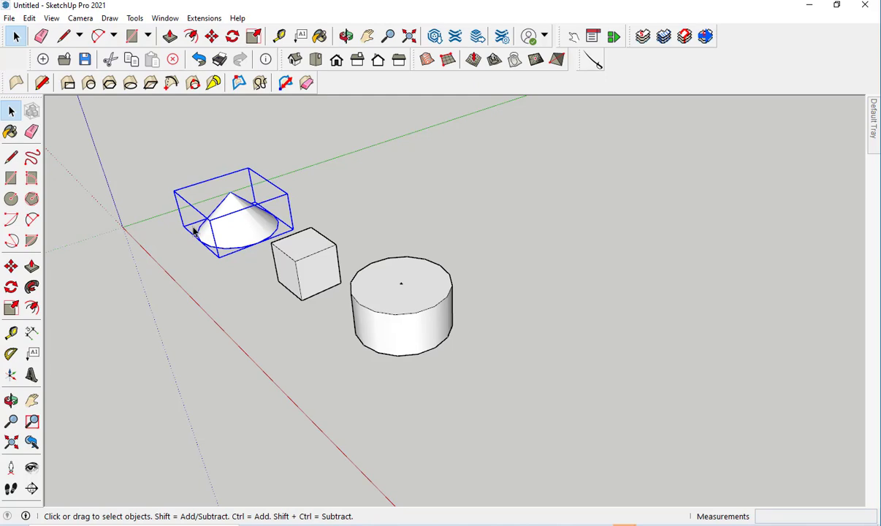
Edit the cone to a 4' height with 10 segments.
right_click(233, 219)
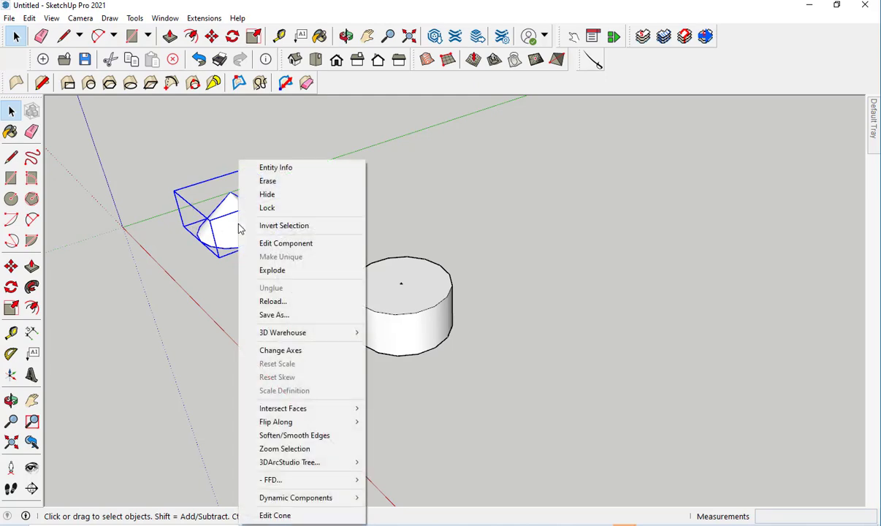
mouse_move(283, 225)
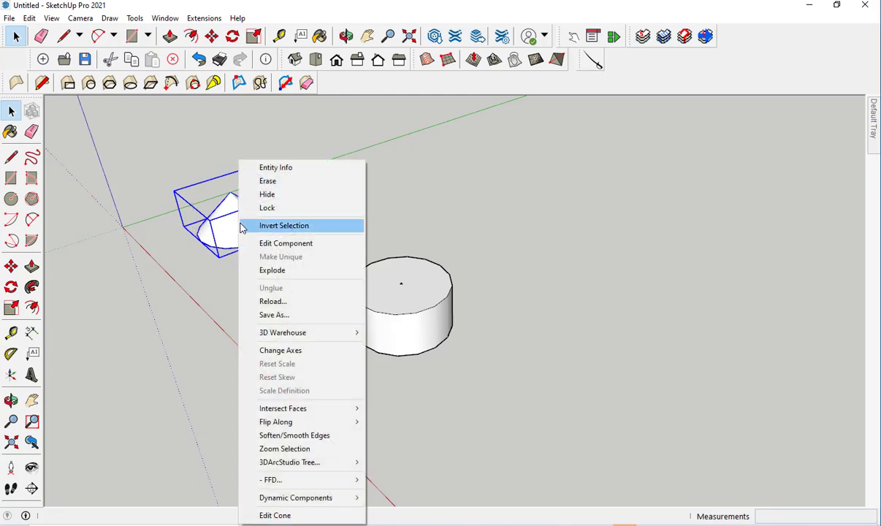
mouse_move(295, 515)
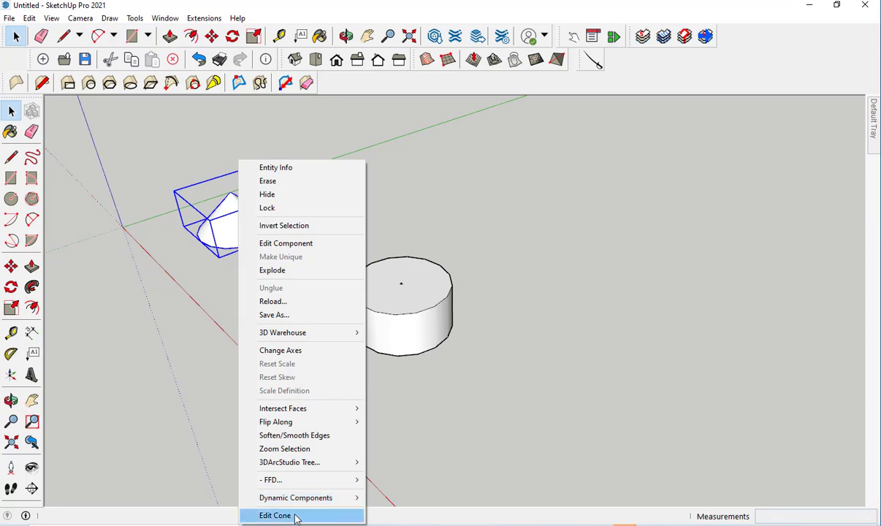
click(275, 515)
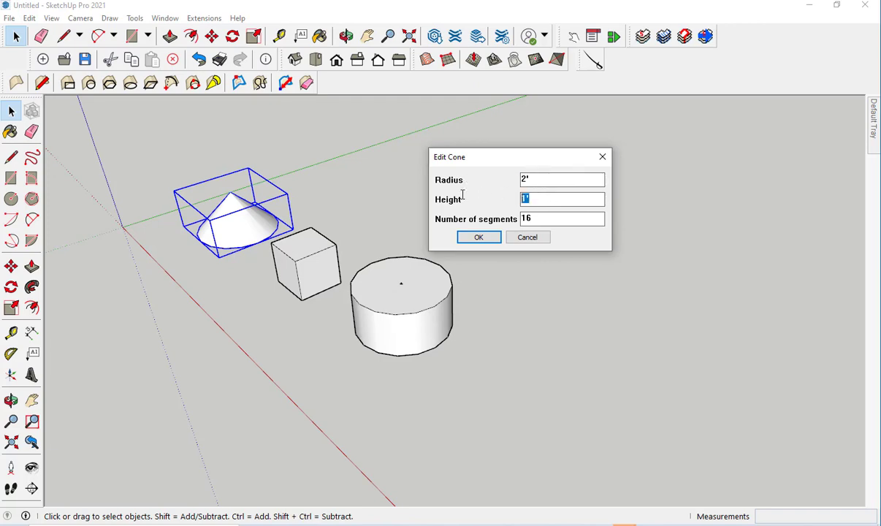
text(4)
click(562, 218)
text(10)
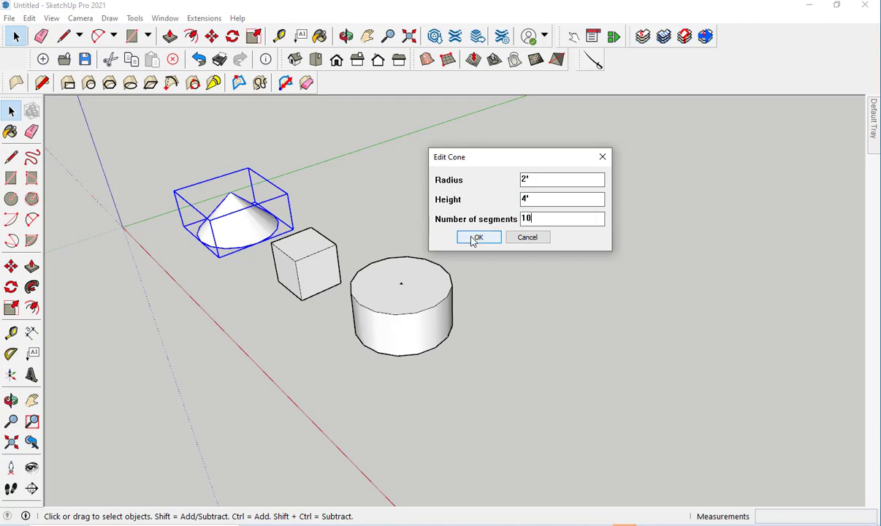
click(478, 237)
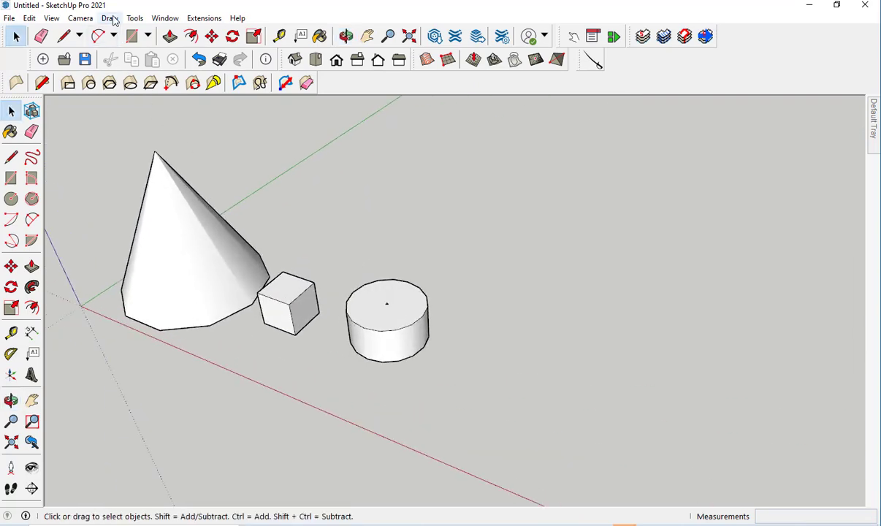
Add a helix with the default settings.
click(109, 18)
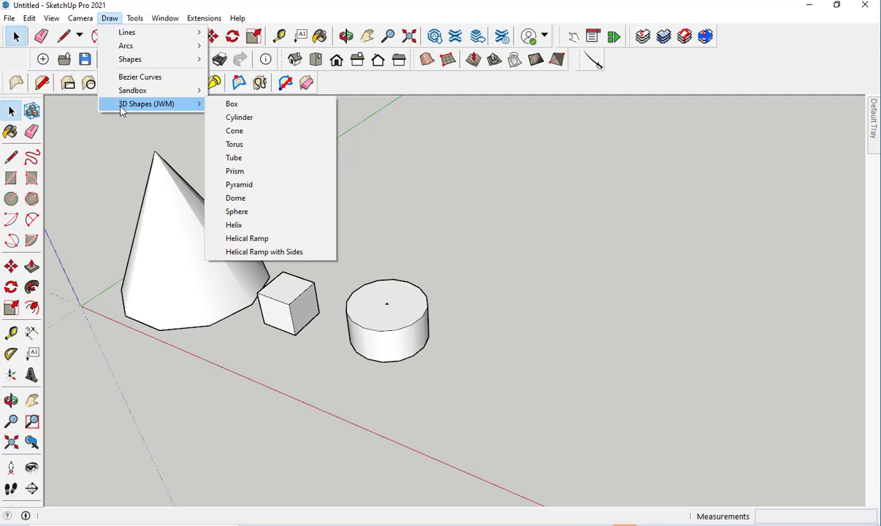
mouse_move(234, 225)
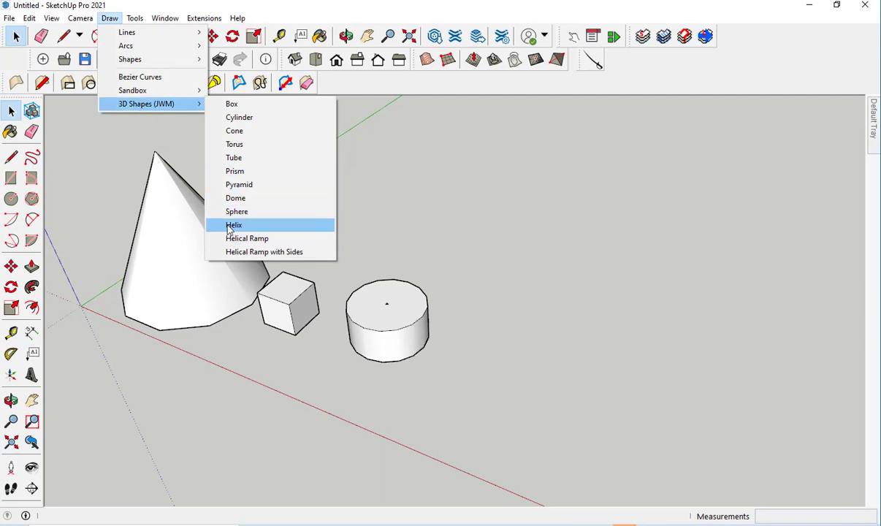
click(234, 225)
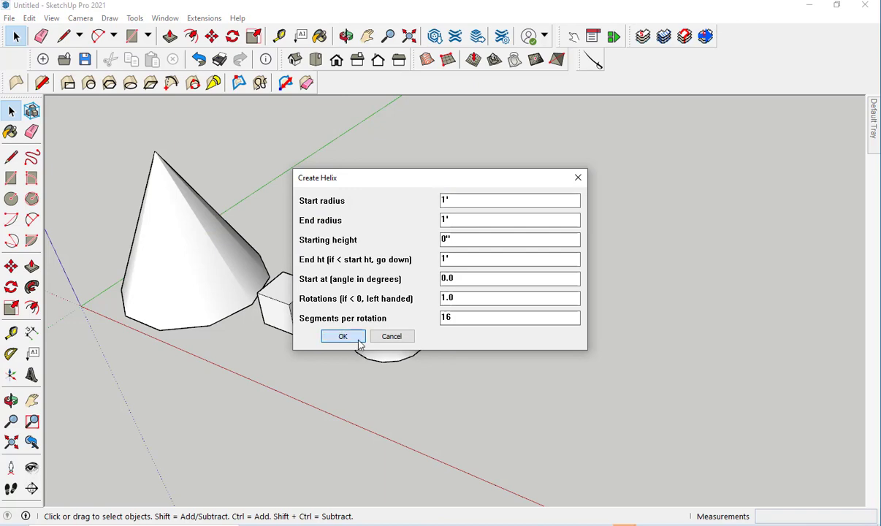
click(342, 336)
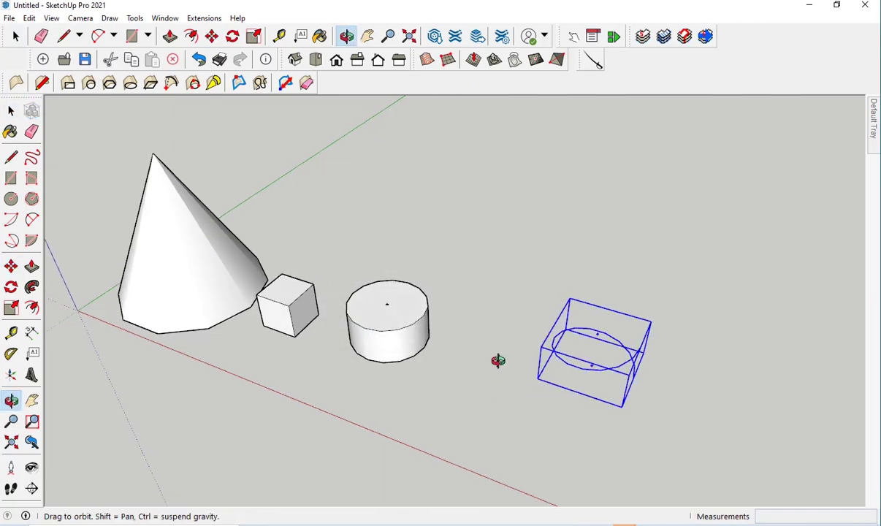
Add a helical ramp with the default settings.
click(109, 17)
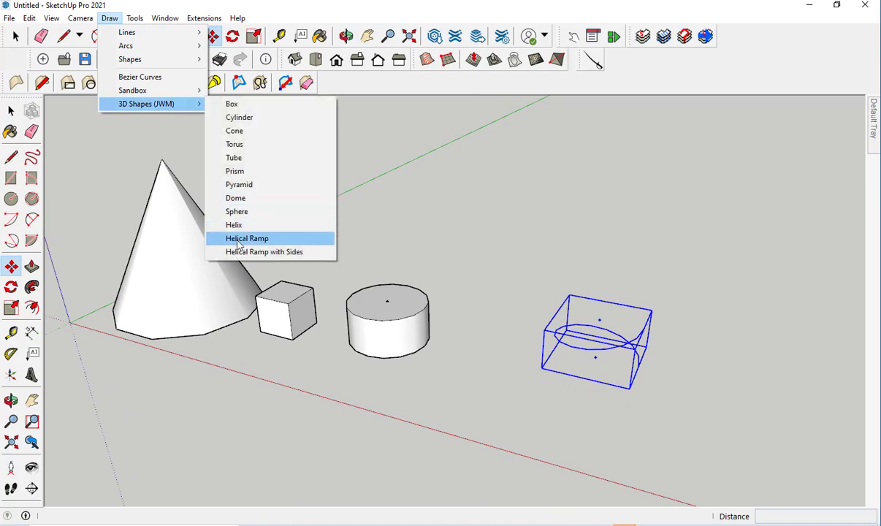
click(247, 238)
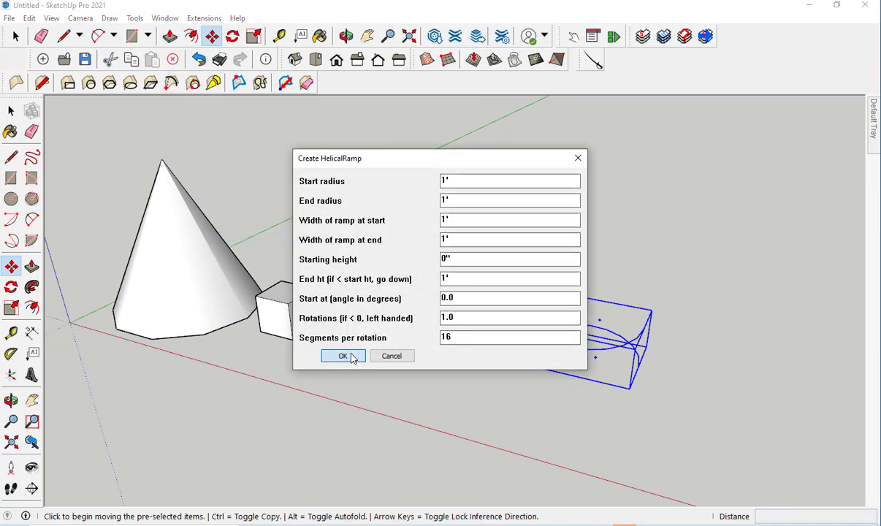
click(343, 356)
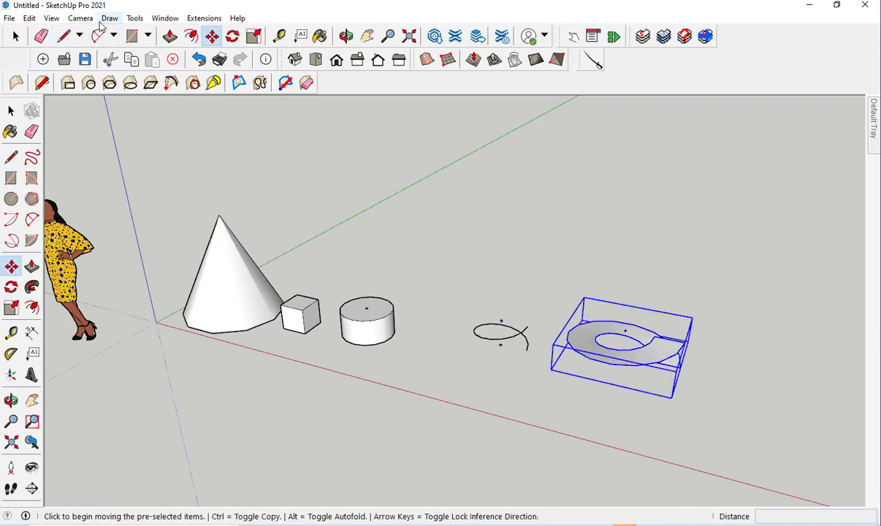
Add a sphere with the default settings.
click(110, 17)
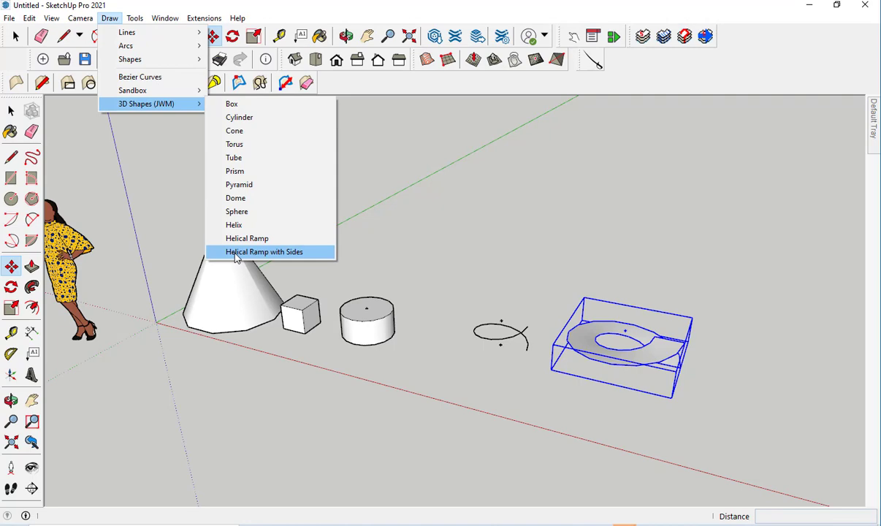
mouse_move(236, 215)
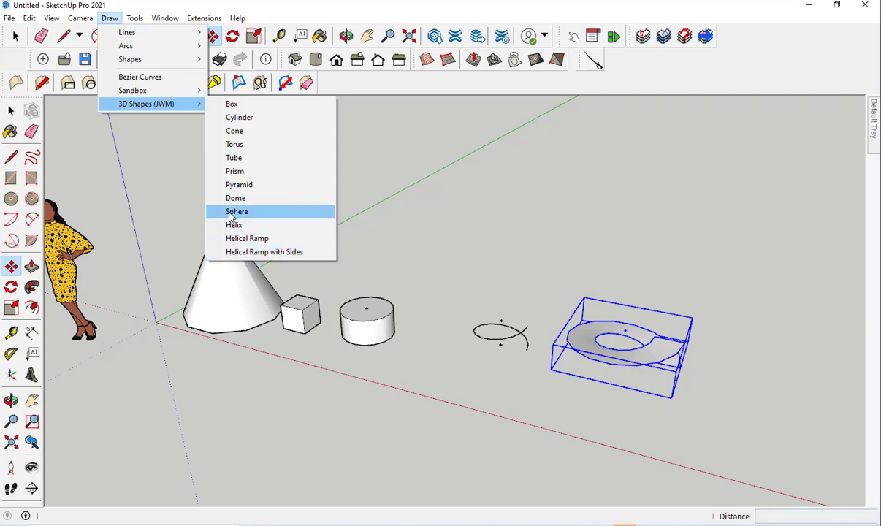
click(236, 212)
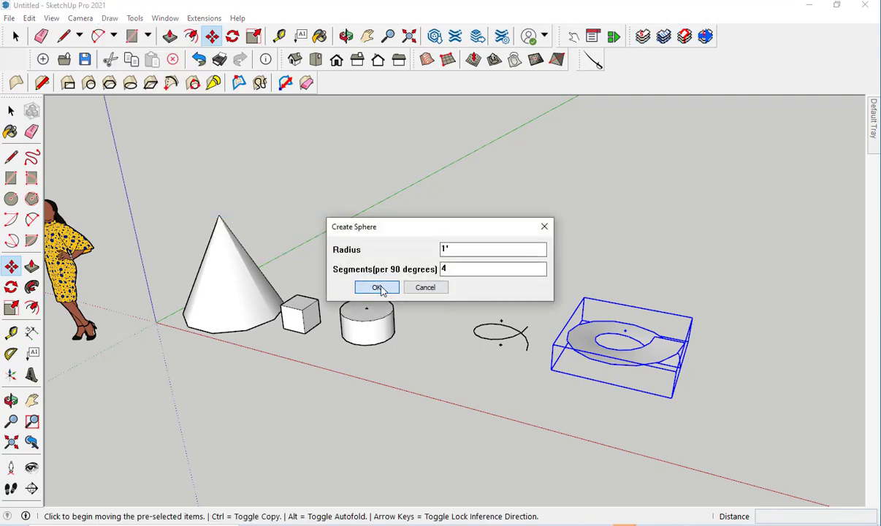
click(377, 288)
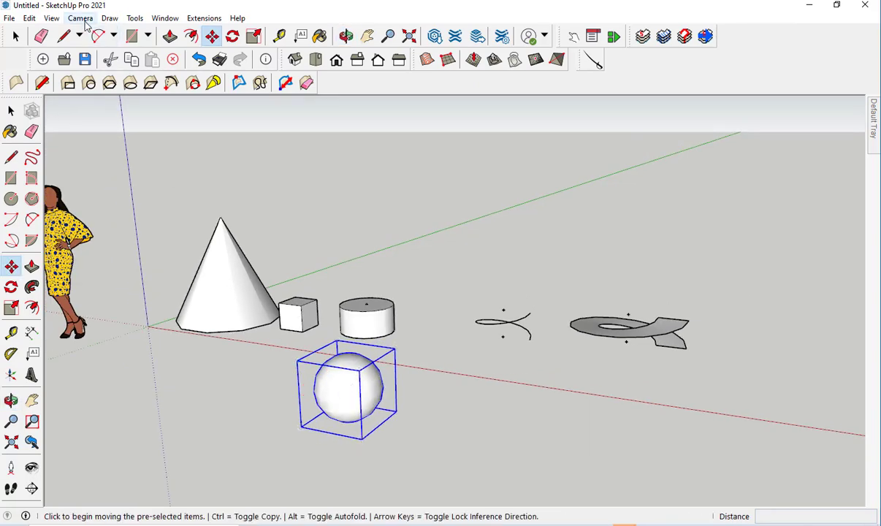
click(109, 18)
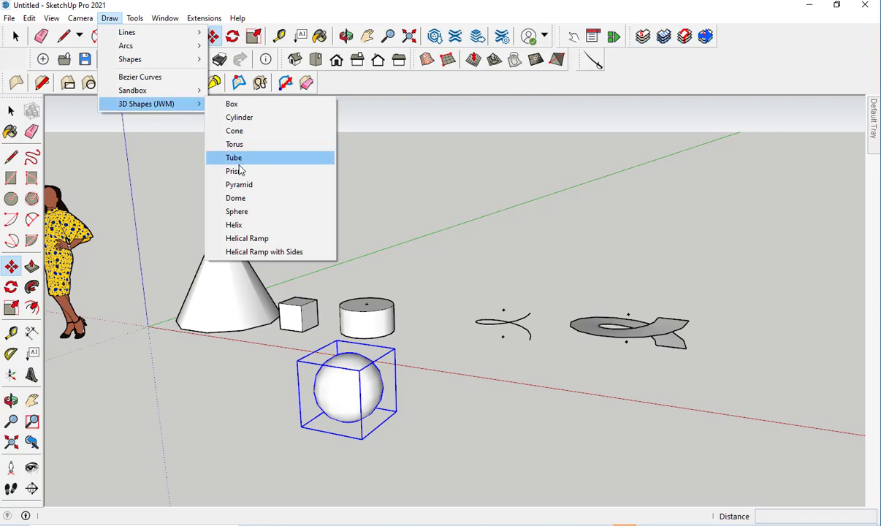
Place a hexagonal prism, then change the sphere's radius to 2' via Edit Sphere.
click(234, 158)
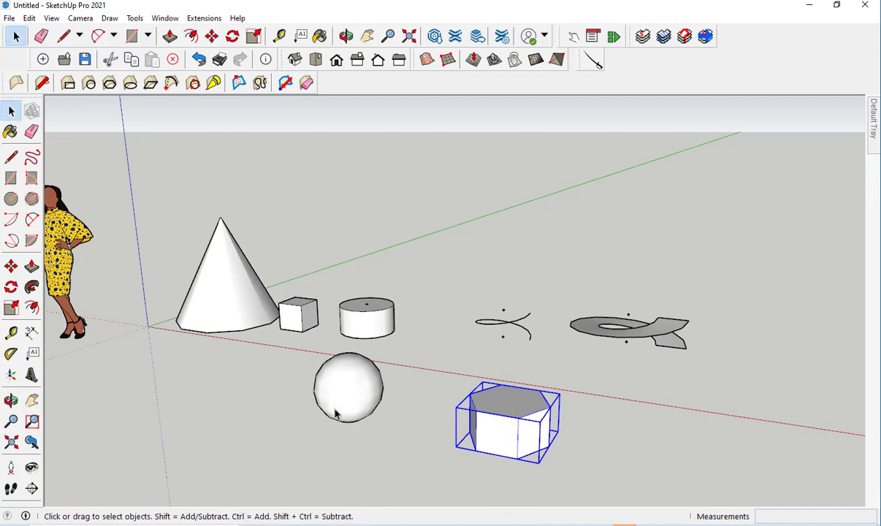
right_click(348, 387)
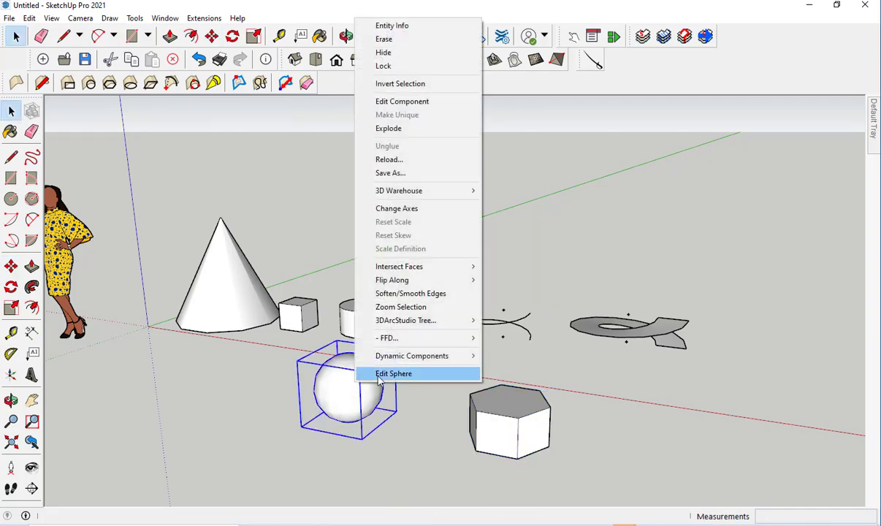
click(393, 373)
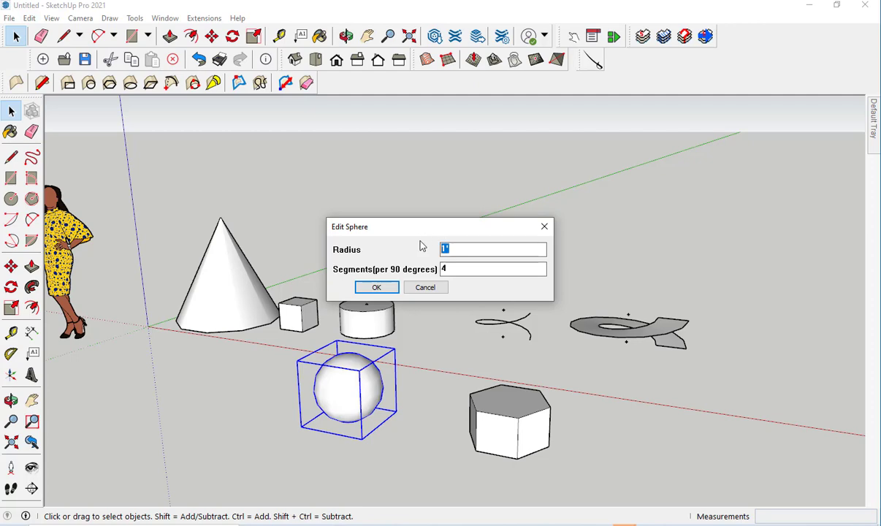
text(2')
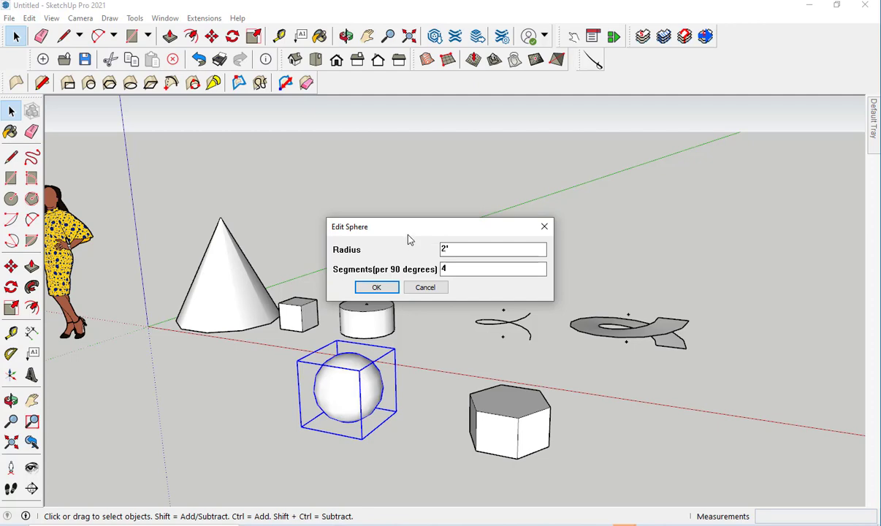
click(376, 286)
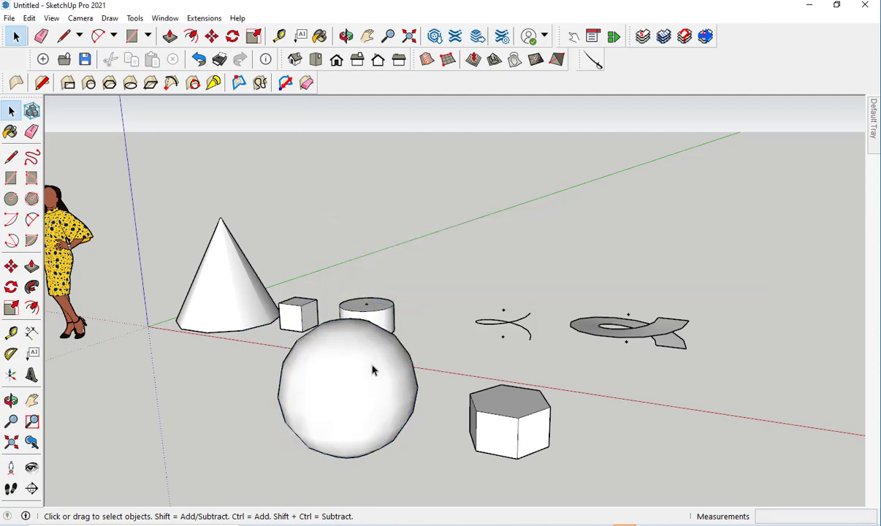